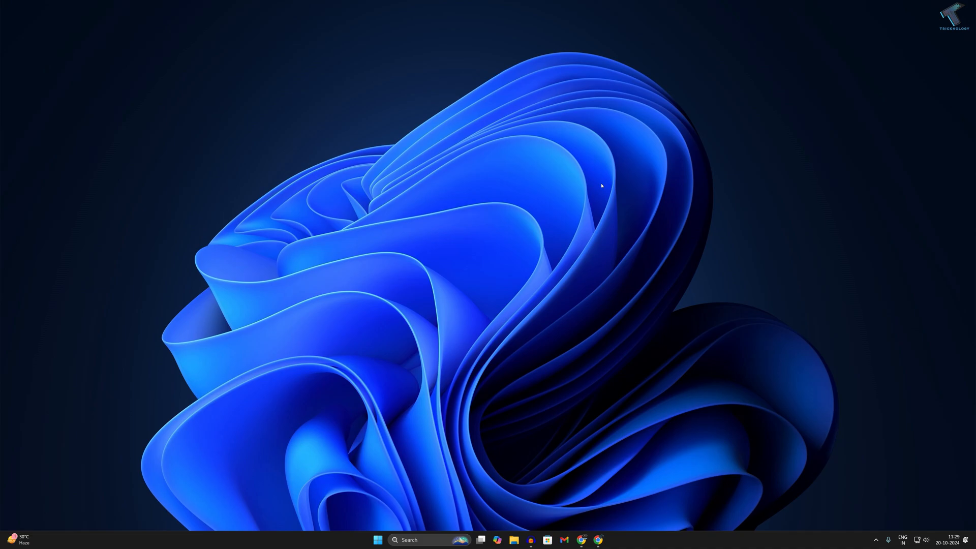
{"action": "mouse_move", "coordinate": [549, 219]}
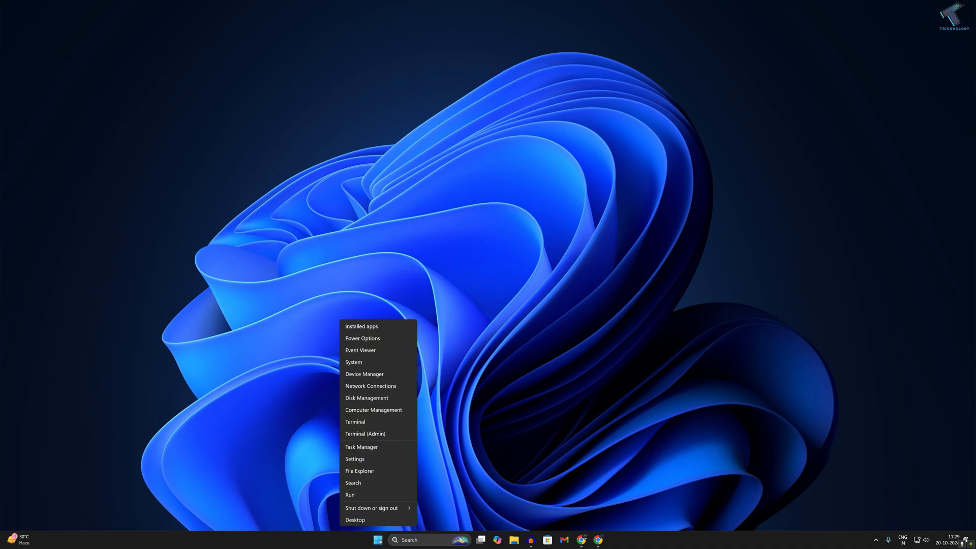
- Launch the Settings app from the Start quick link menu onto its Home page
{"action": "left_click", "coordinate": [354, 459]}
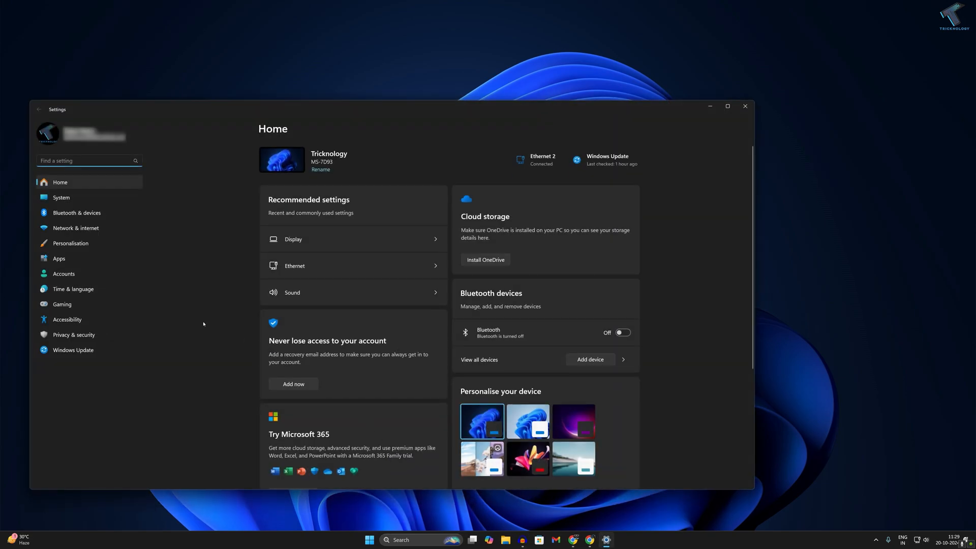
{"action": "mouse_move", "coordinate": [73, 288]}
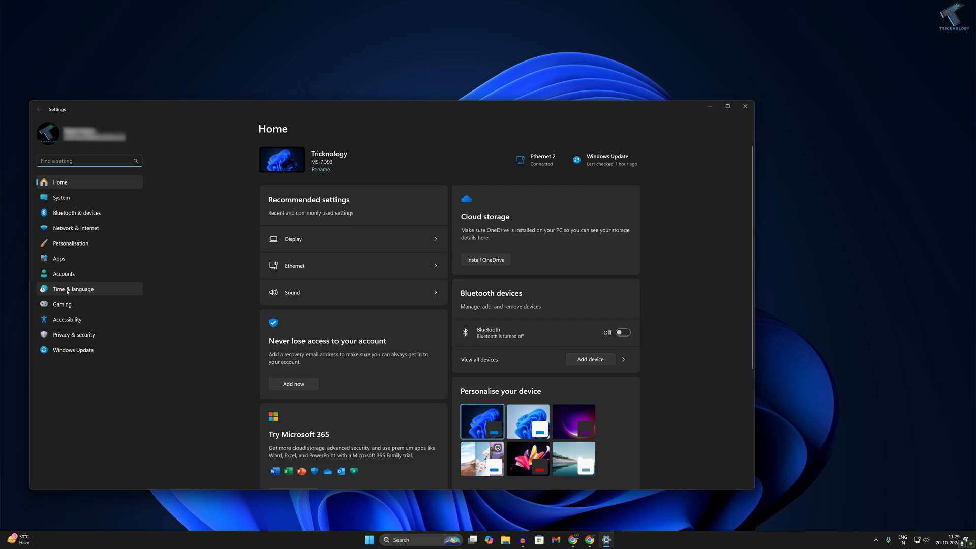
- Go to Time & language › Language & region and review the English (India) language options without changing them
{"action": "left_click", "coordinate": [73, 288]}
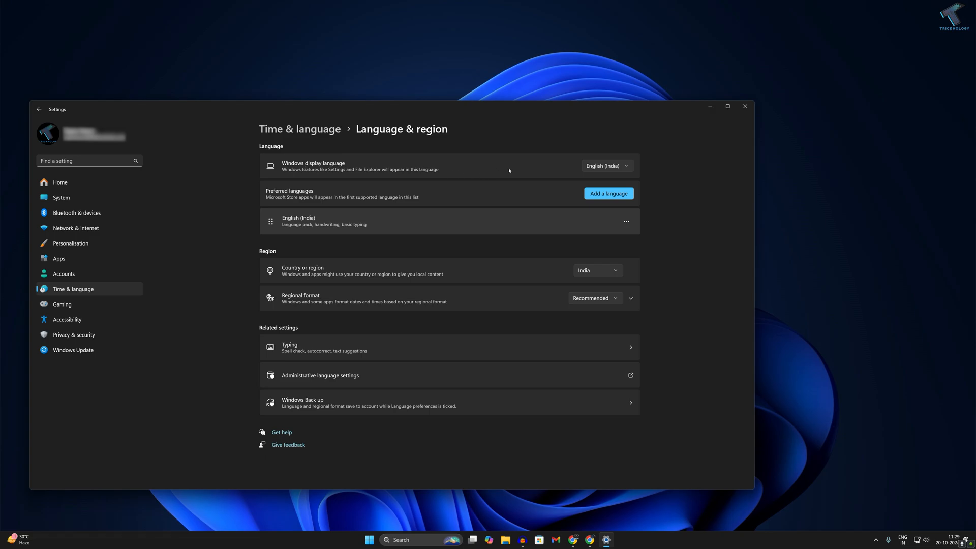
{"action": "mouse_move", "coordinate": [545, 173]}
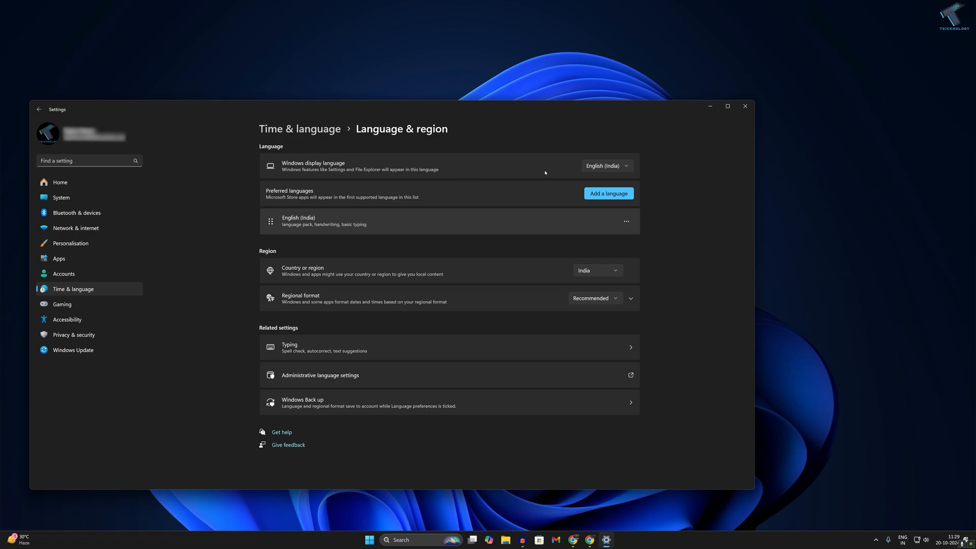
{"action": "mouse_move", "coordinate": [620, 175]}
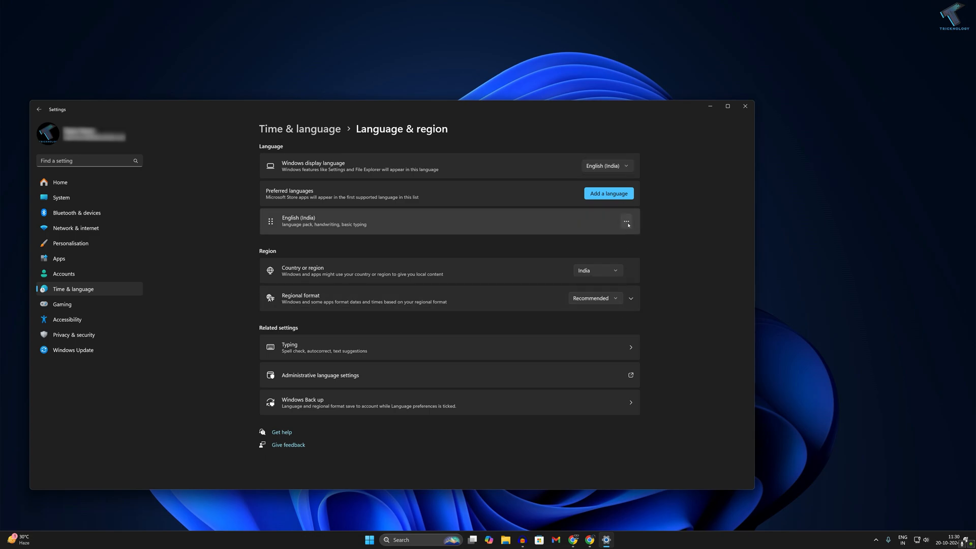
{"action": "left_click", "coordinate": [626, 221]}
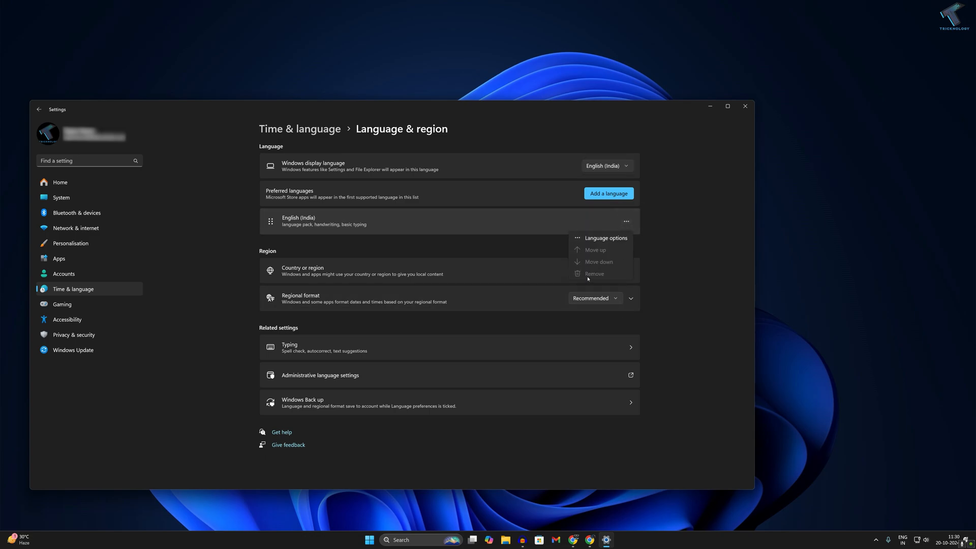
{"action": "left_click", "coordinate": [636, 235]}
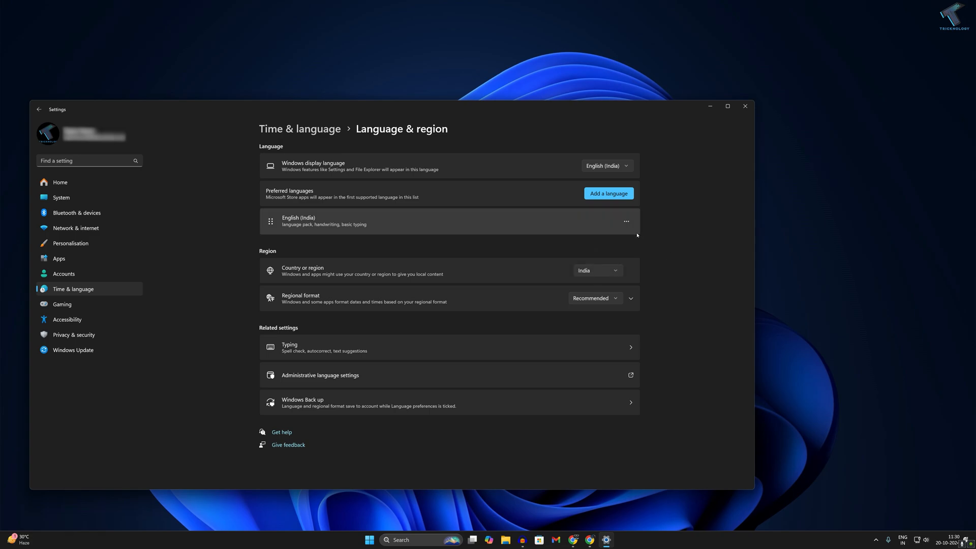
{"action": "mouse_move", "coordinate": [339, 256]}
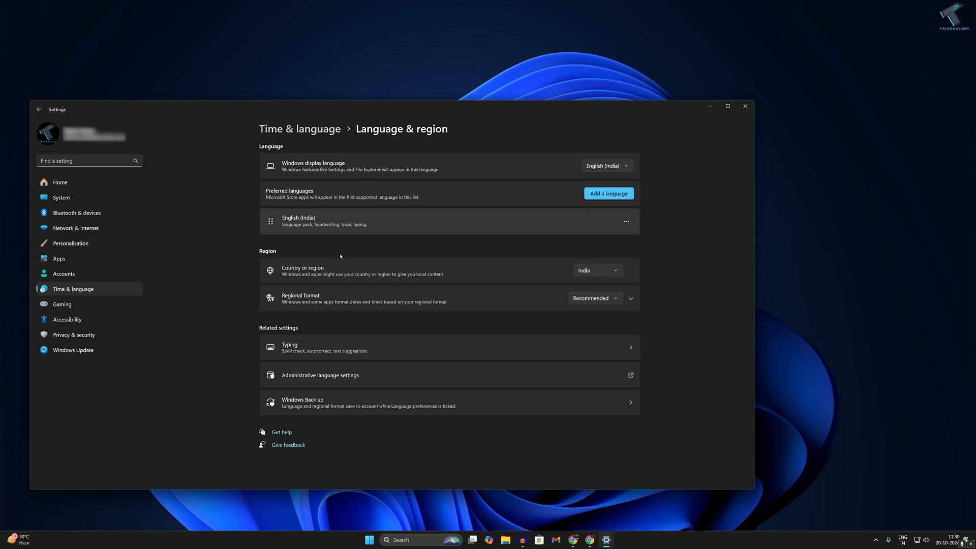
{"action": "mouse_move", "coordinate": [592, 274]}
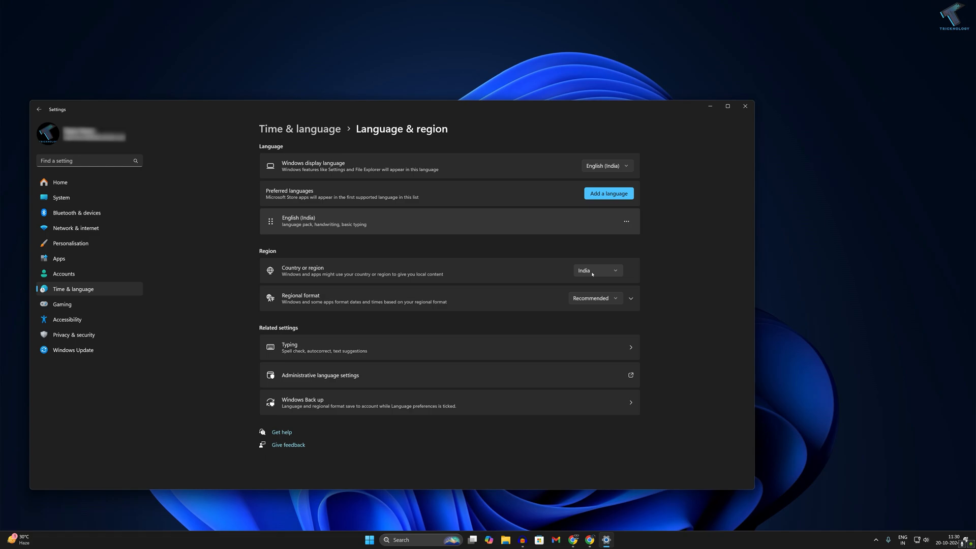
{"action": "mouse_move", "coordinate": [600, 278]}
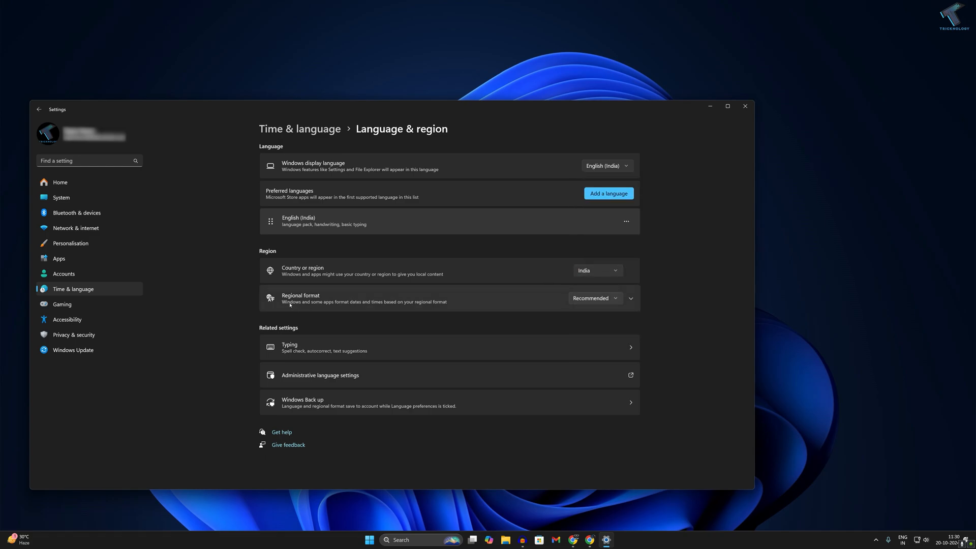
- Set Regional format to English (India), then move to Personalisation in the sidebar
{"action": "left_click", "coordinate": [594, 298]}
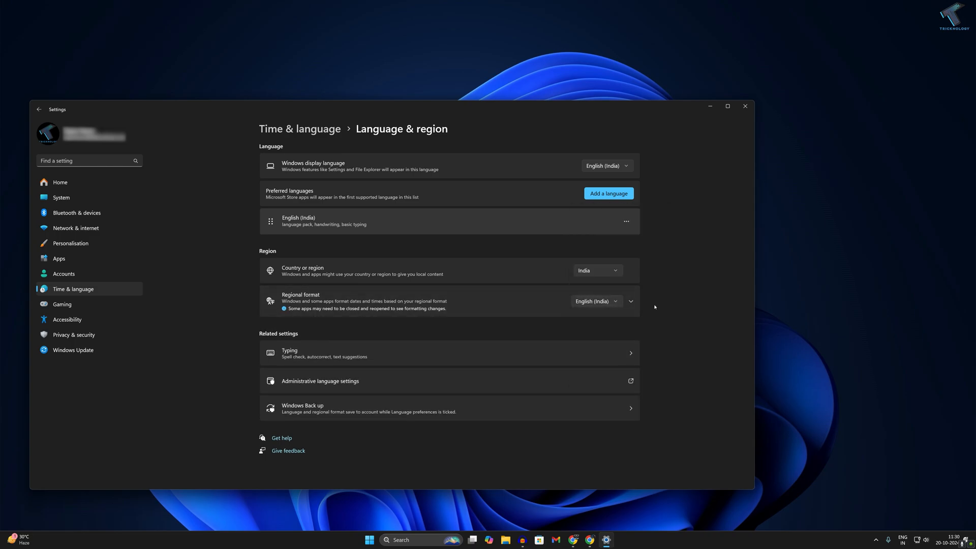
{"action": "left_click", "coordinate": [70, 242]}
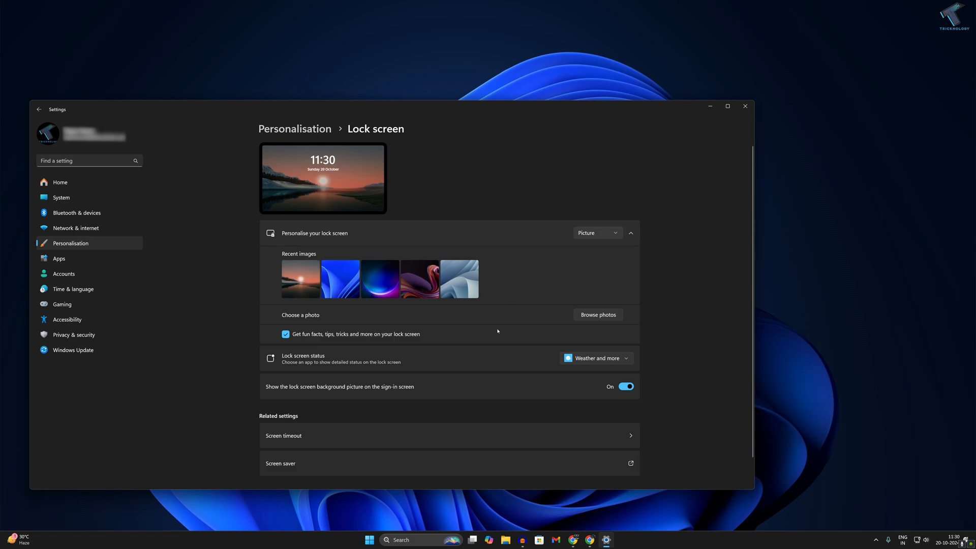
{"action": "mouse_move", "coordinate": [536, 331]}
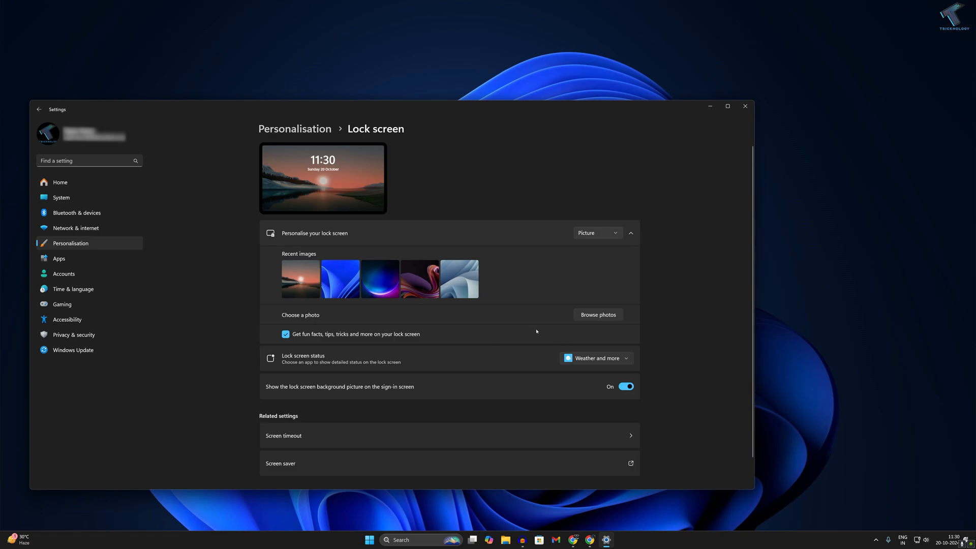